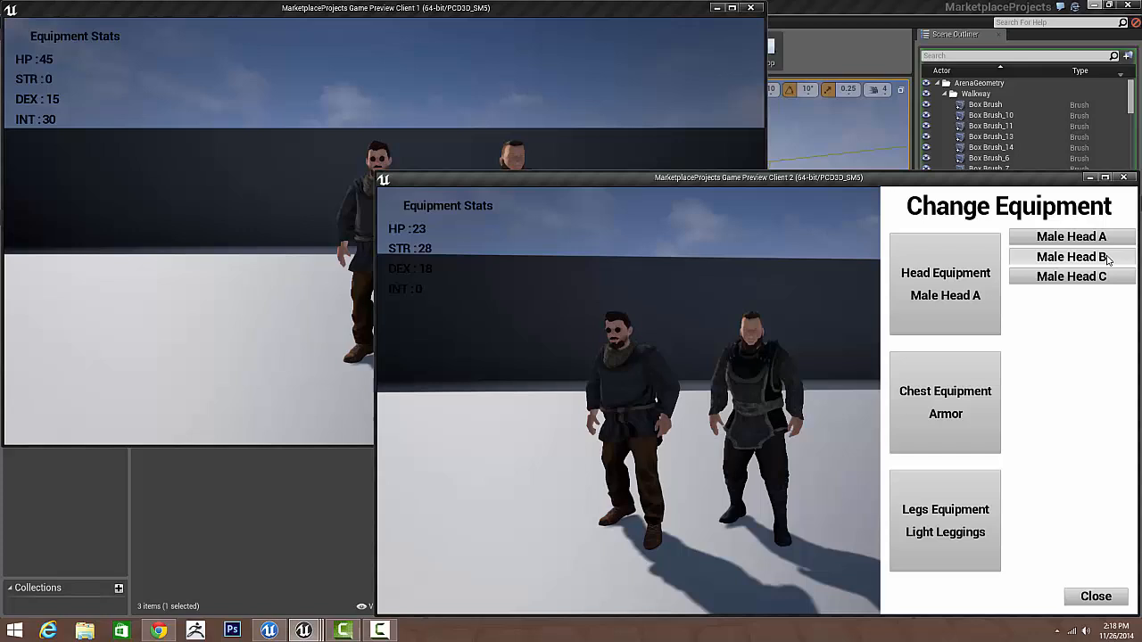
Give the Client 2 character Male Head B, Long Coat chest and Cloth Pants legs.
{"action": "left_click", "coordinate": [1096, 595]}
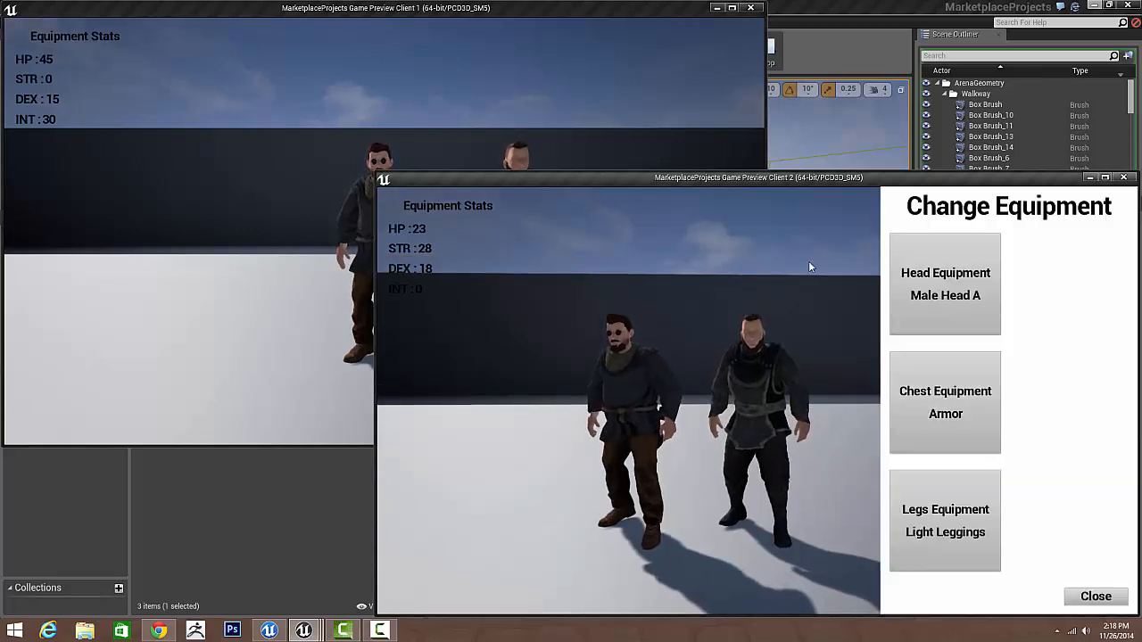
{"action": "mouse_move", "coordinate": [560, 339]}
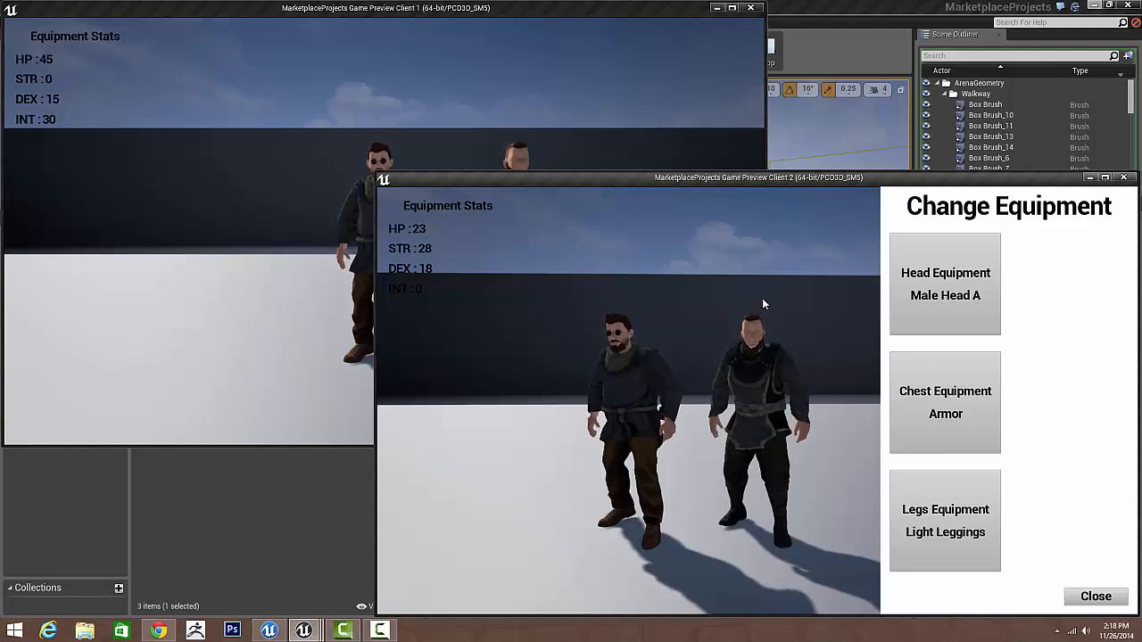
{"action": "left_click", "coordinate": [945, 284]}
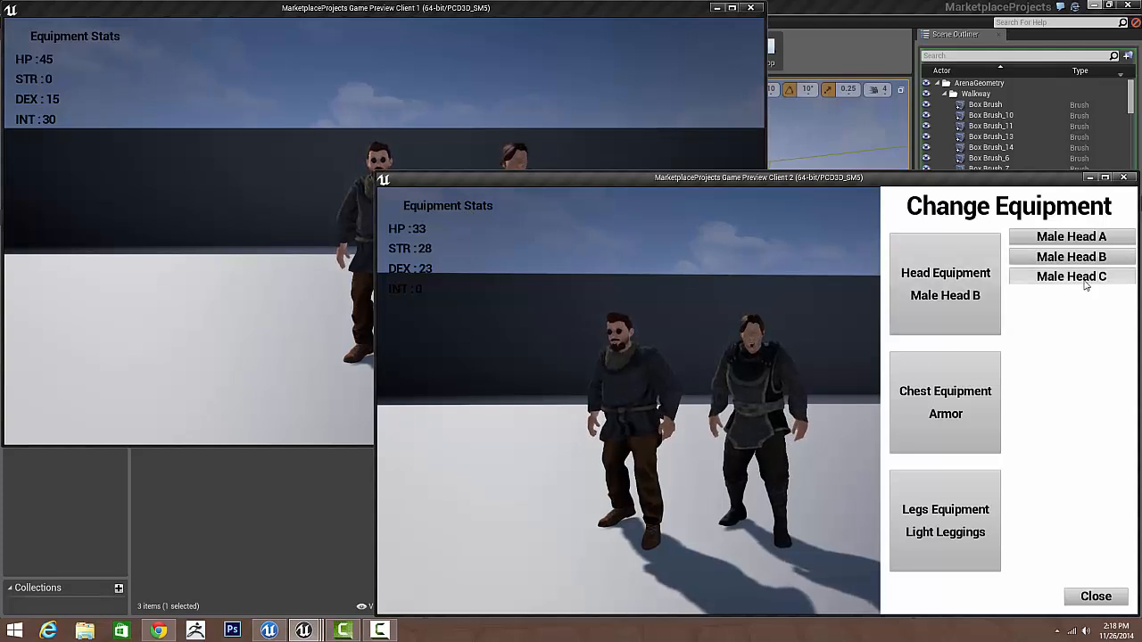
{"action": "left_click", "coordinate": [1070, 257]}
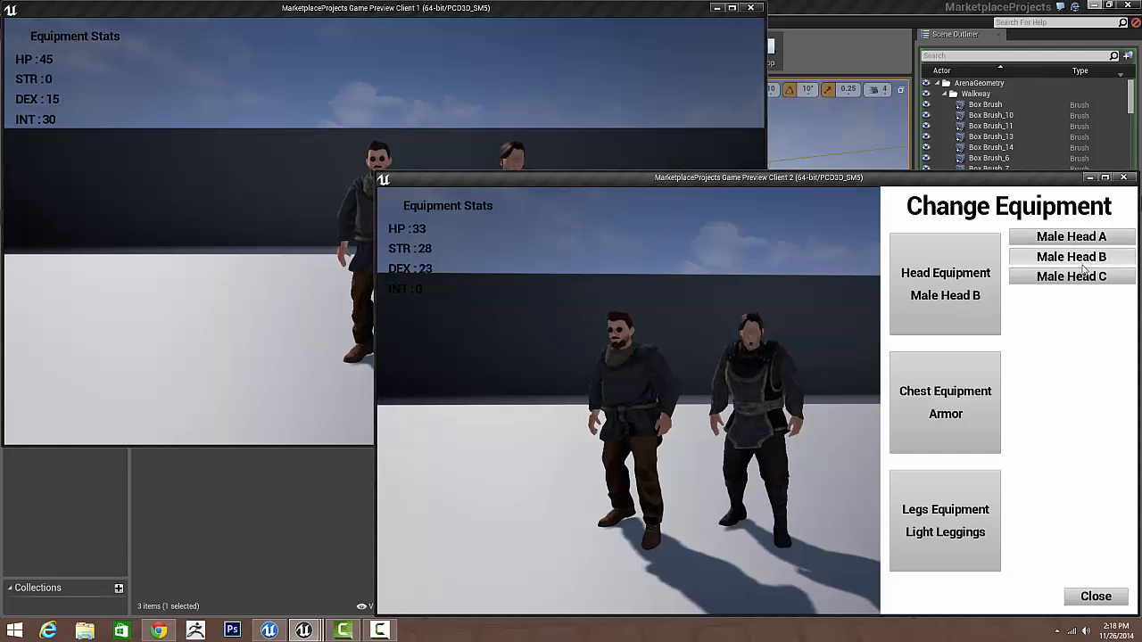
{"action": "left_click", "coordinate": [945, 404]}
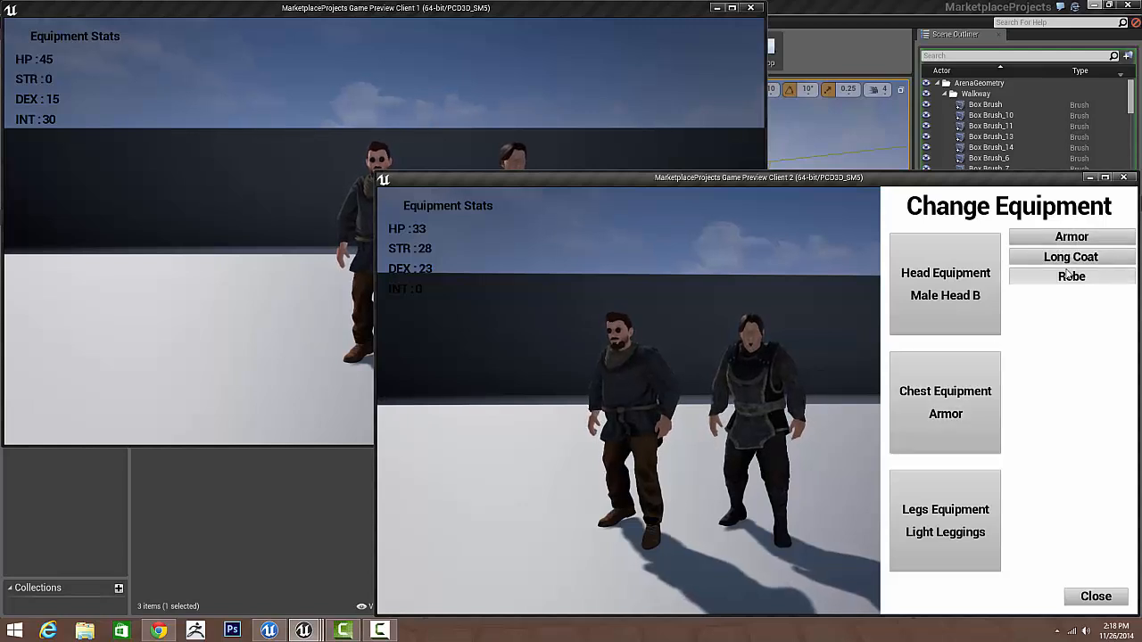
{"action": "left_click", "coordinate": [1070, 257]}
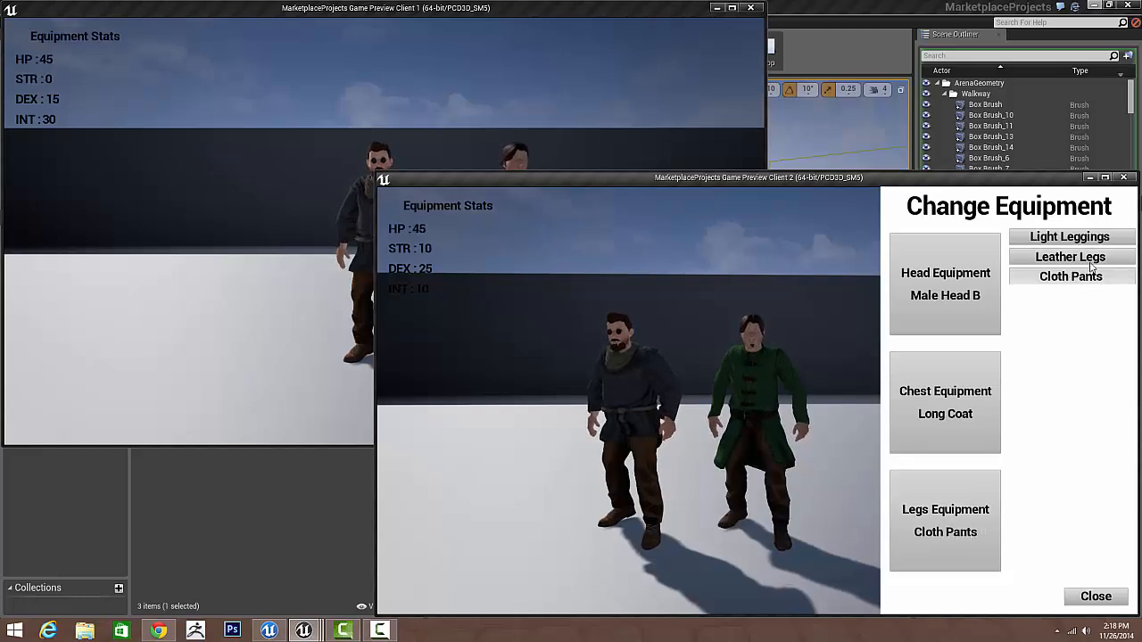
{"action": "left_click", "coordinate": [1095, 596]}
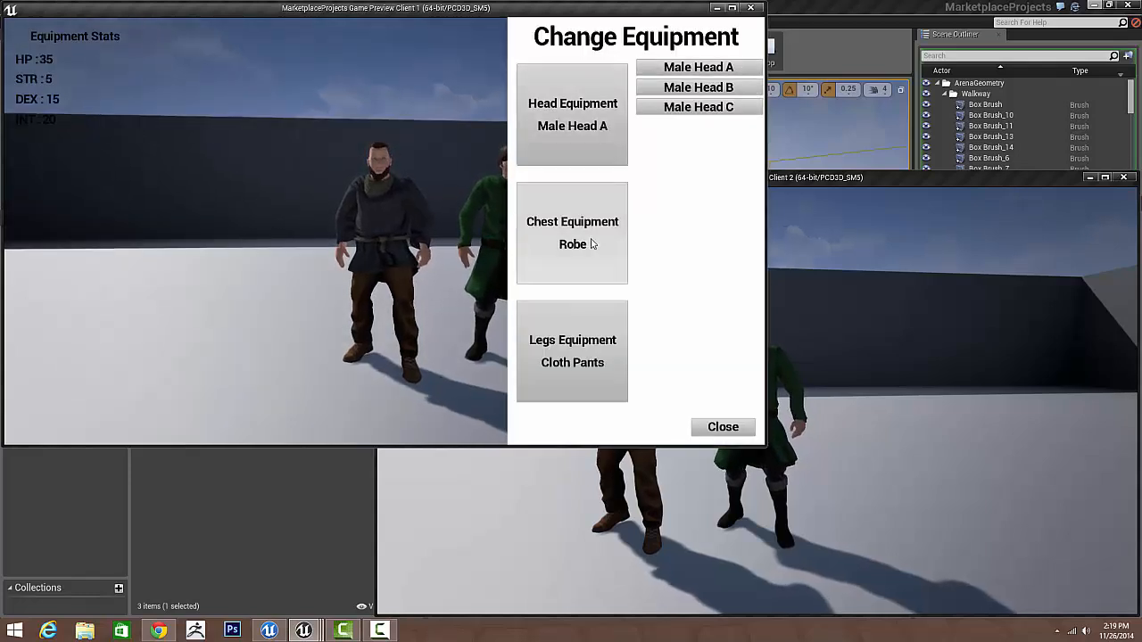
Put Light Leggings on Client 1's character, stop play, and browse to ModularPawnSystem > Blueprints.
{"action": "left_click", "coordinate": [695, 68]}
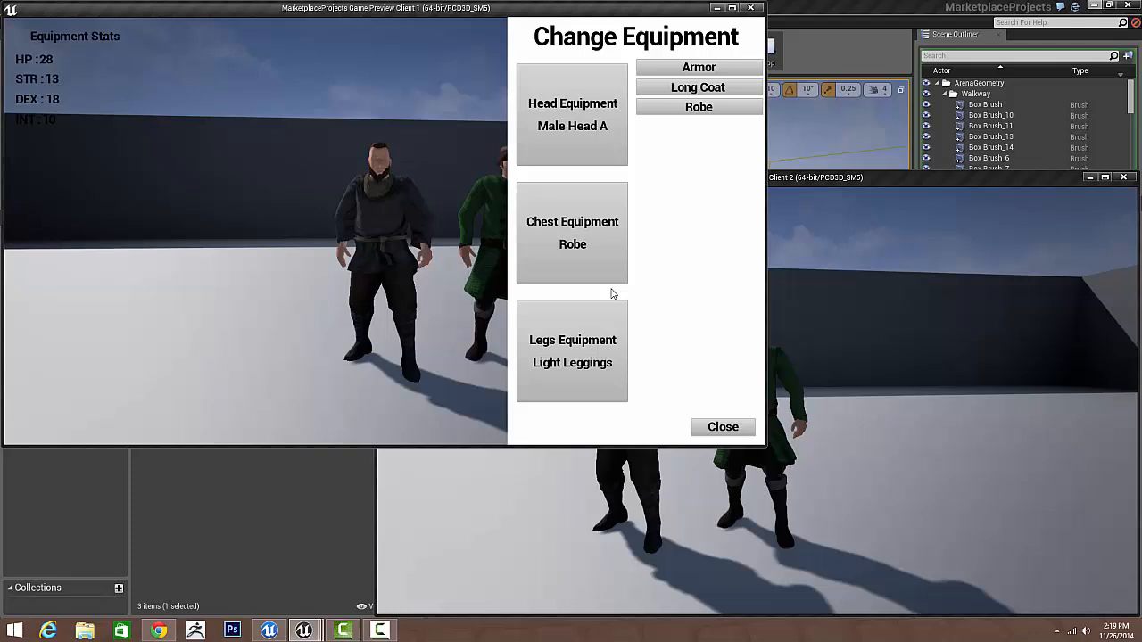
{"action": "left_click", "coordinate": [571, 350]}
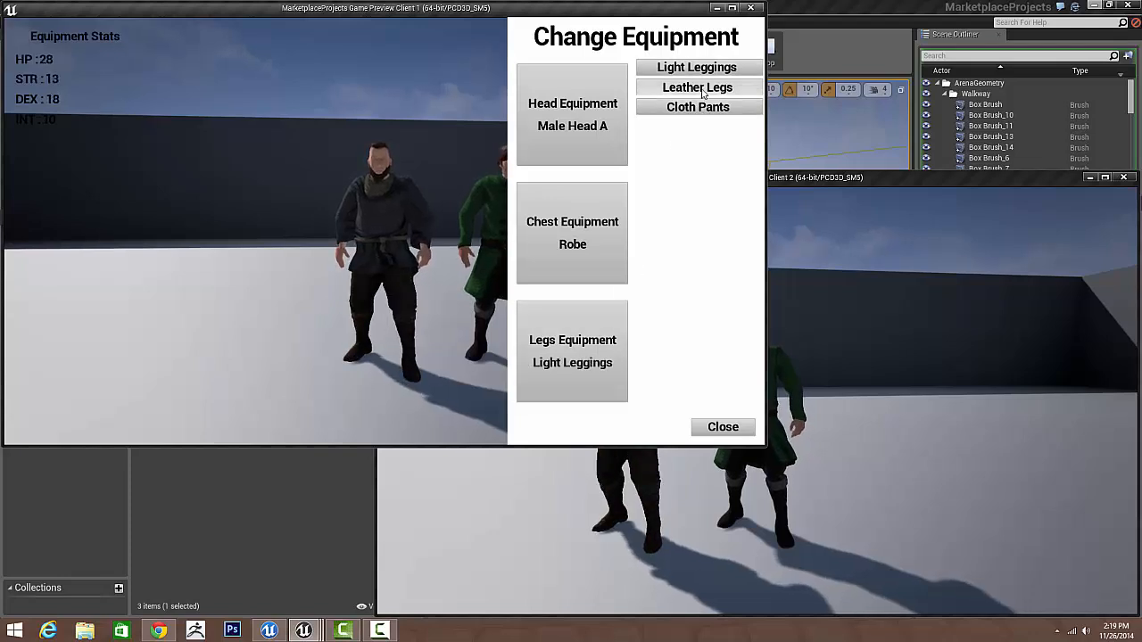
{"action": "left_click", "coordinate": [696, 86]}
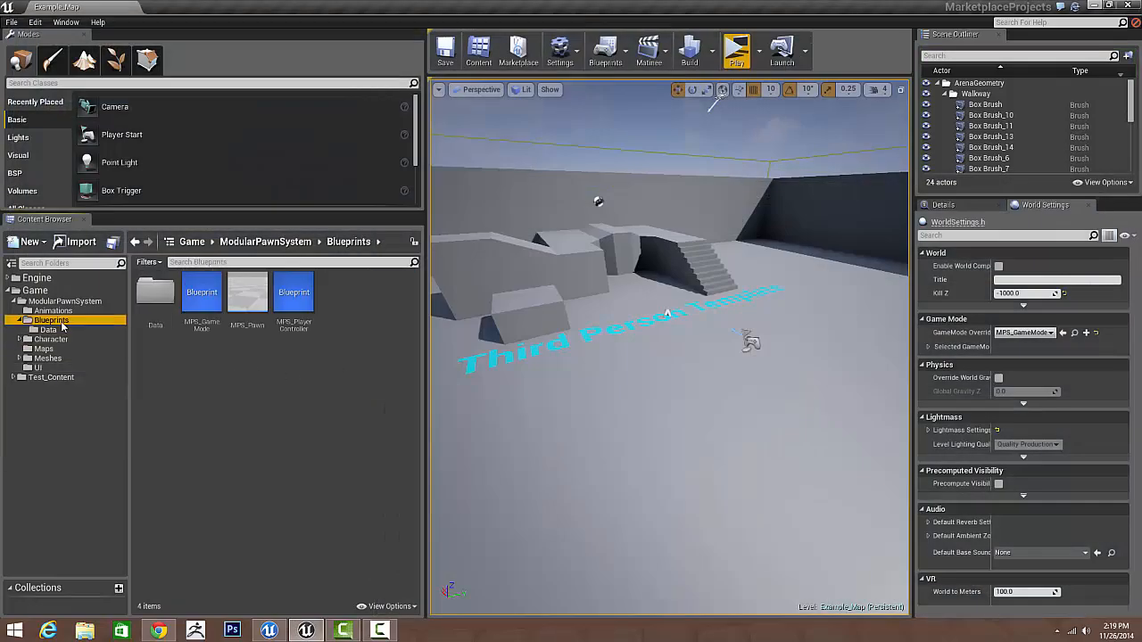
Open MPS_Pawn and expand GlobalEquipment element 0 to show the Armor chest entry and its stats.
{"action": "double_click", "coordinate": [246, 292]}
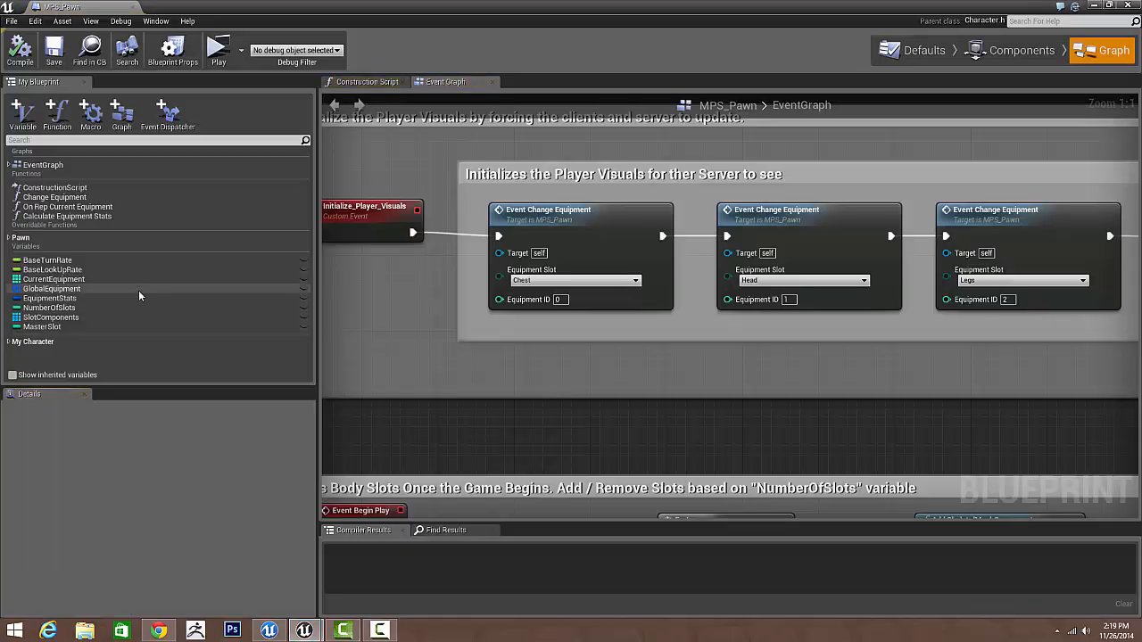
{"action": "left_click", "coordinate": [50, 289]}
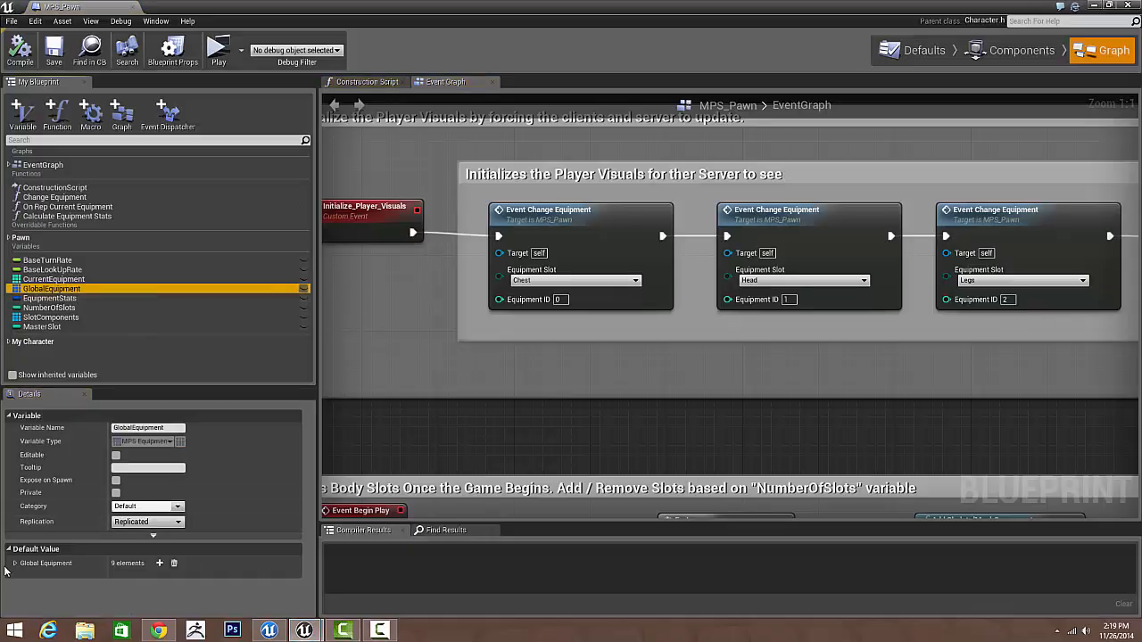
{"action": "left_click", "coordinate": [16, 564]}
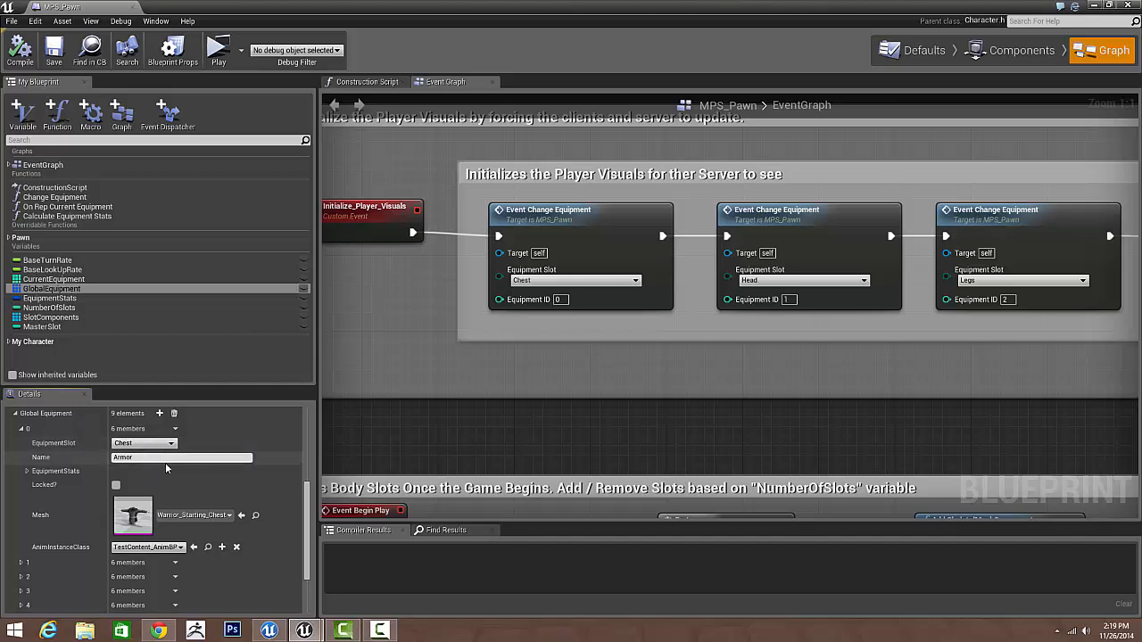
{"action": "left_click", "coordinate": [29, 471]}
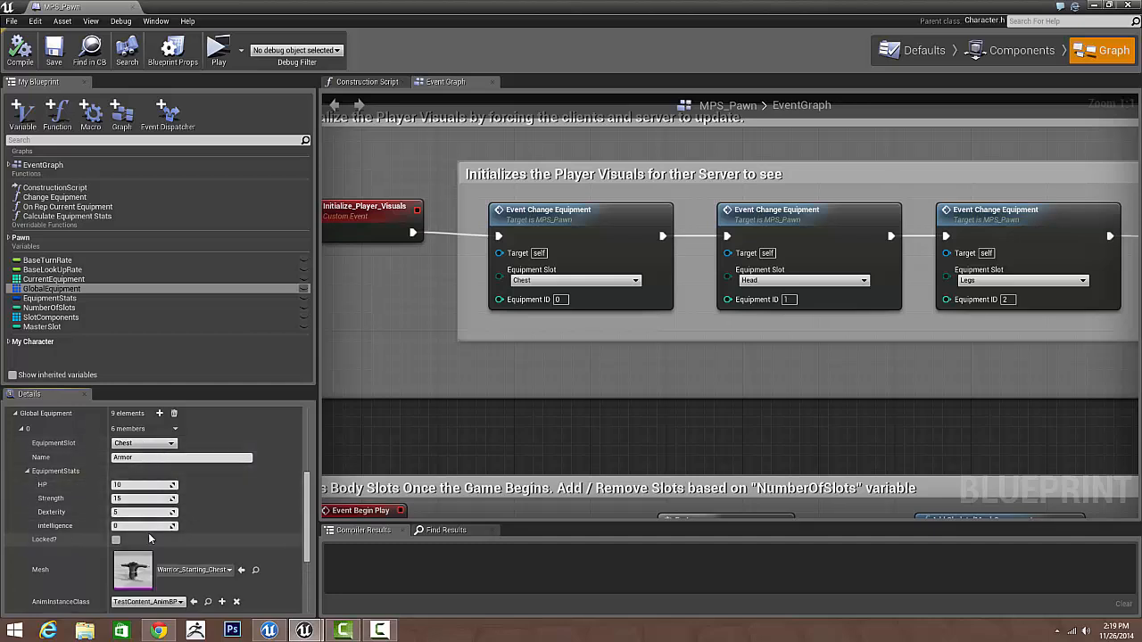
{"action": "left_click", "coordinate": [28, 471]}
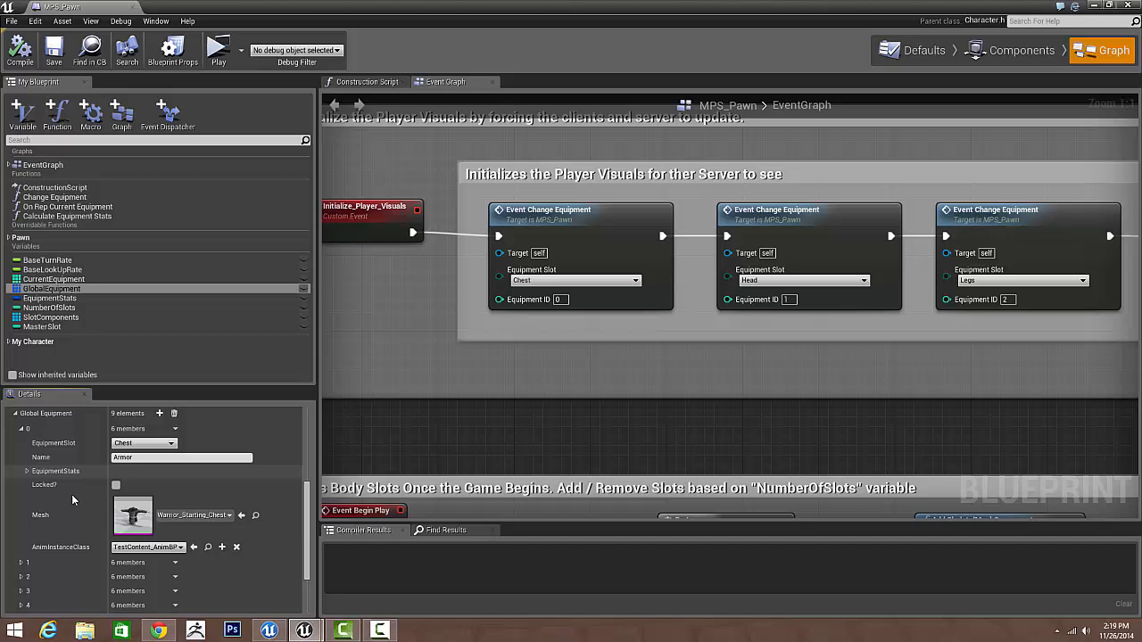
{"action": "mouse_move", "coordinate": [116, 485]}
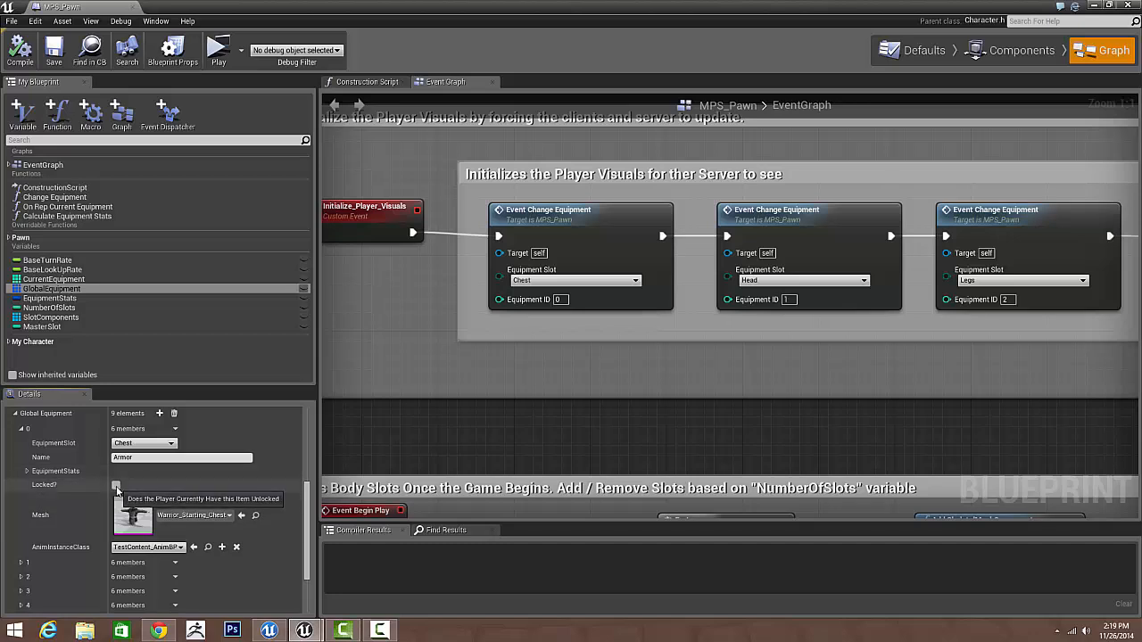
{"action": "scroll", "scroll_direction": "down", "scroll_amount": 3}
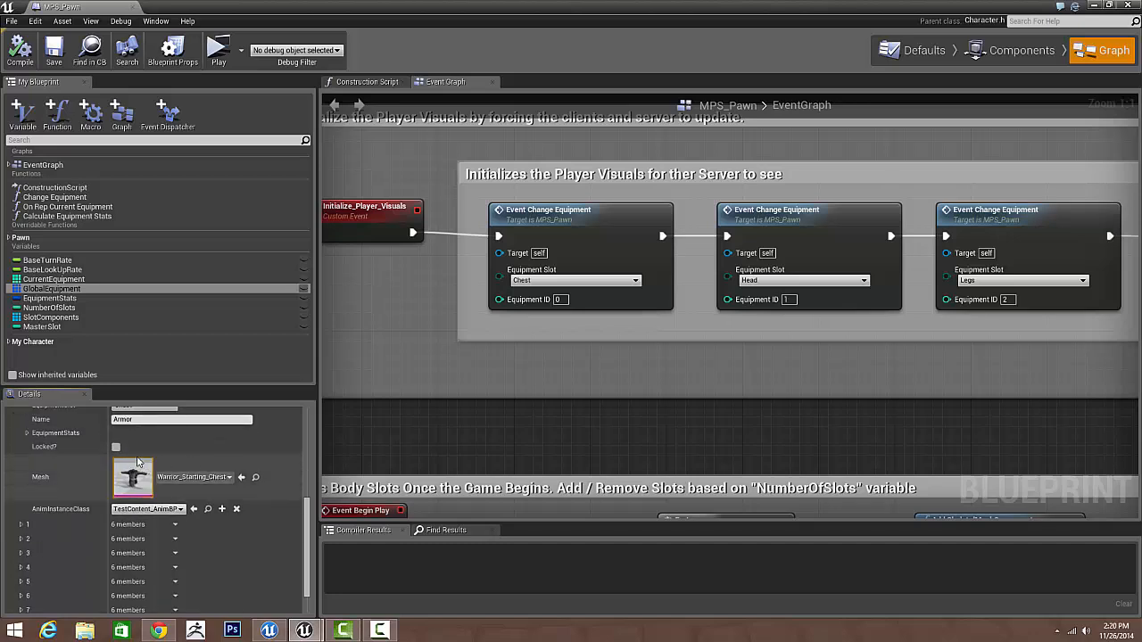
{"action": "mouse_move", "coordinate": [116, 447]}
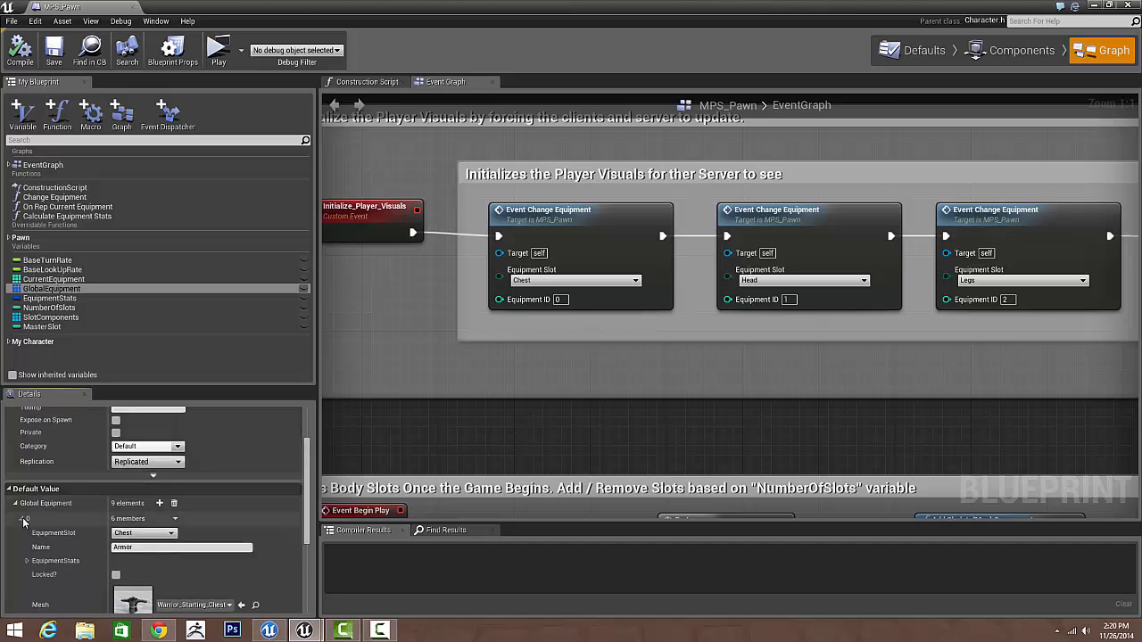
Check the NumberOfSlots default, then switch MPS_Pawn to its Components view.
{"action": "left_click", "coordinate": [50, 307]}
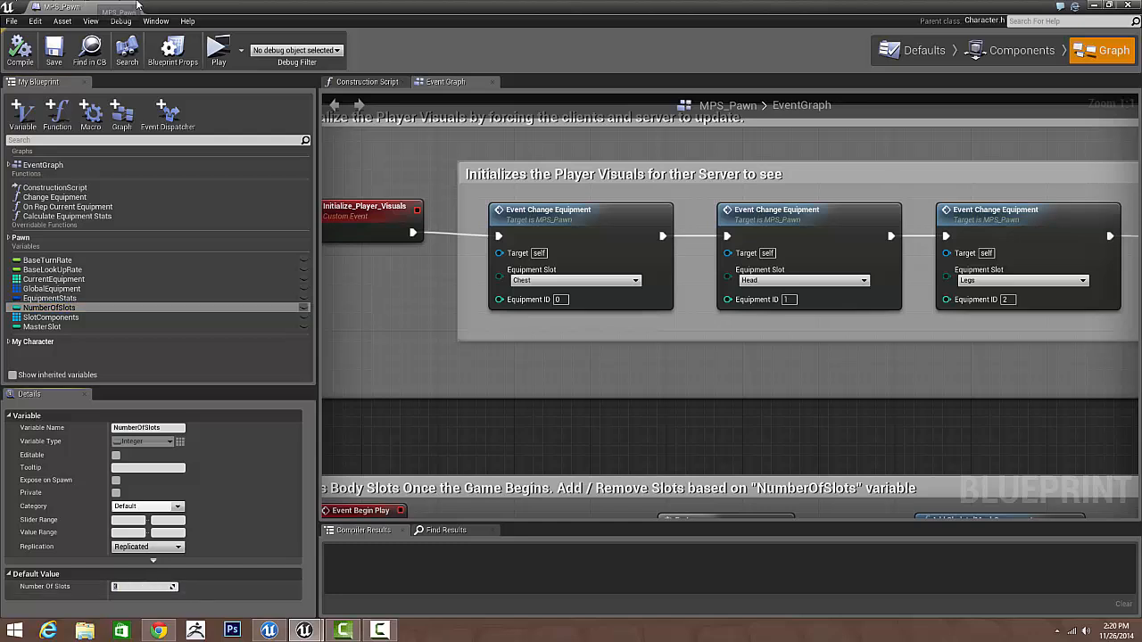
{"action": "mouse_move", "coordinate": [528, 17]}
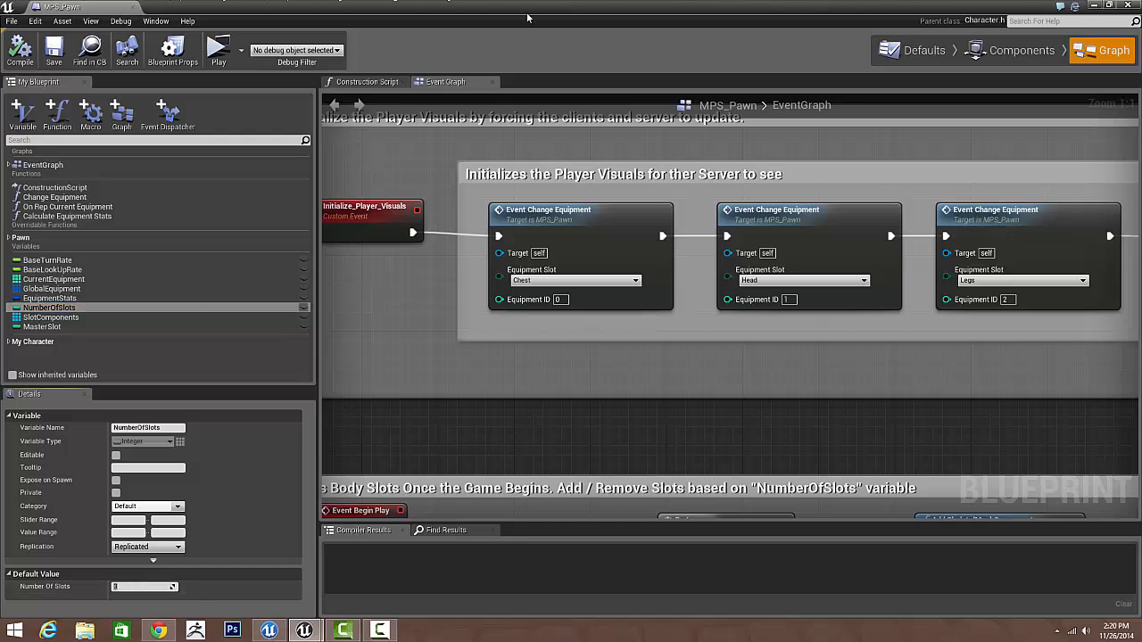
{"action": "scroll", "scroll_direction": "down", "scroll_amount": 3}
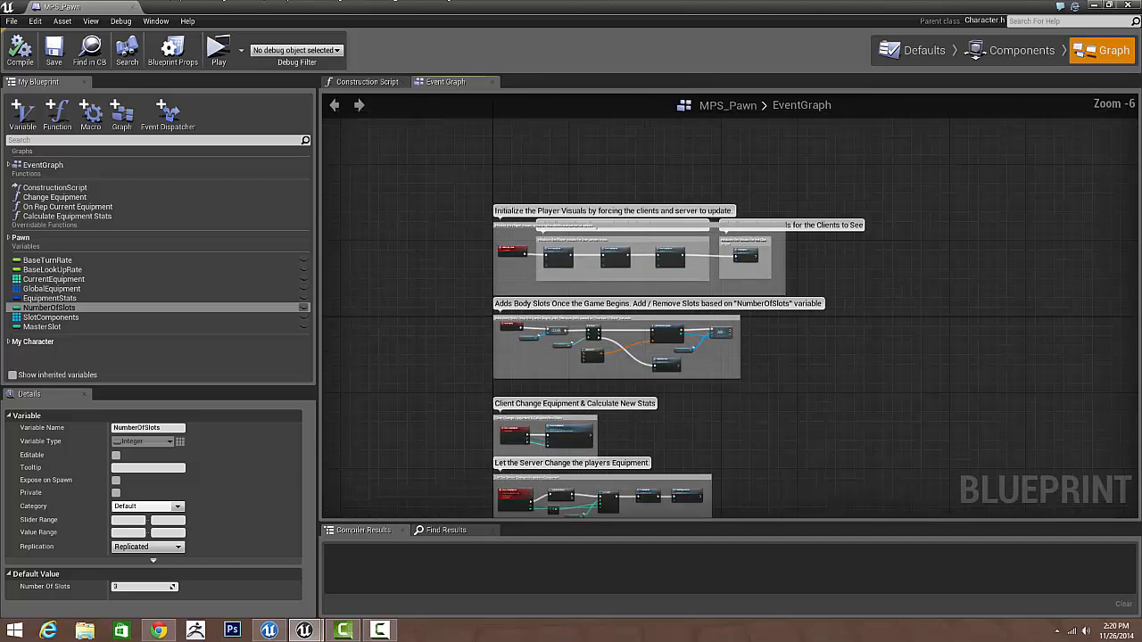
{"action": "left_click", "coordinate": [1022, 50]}
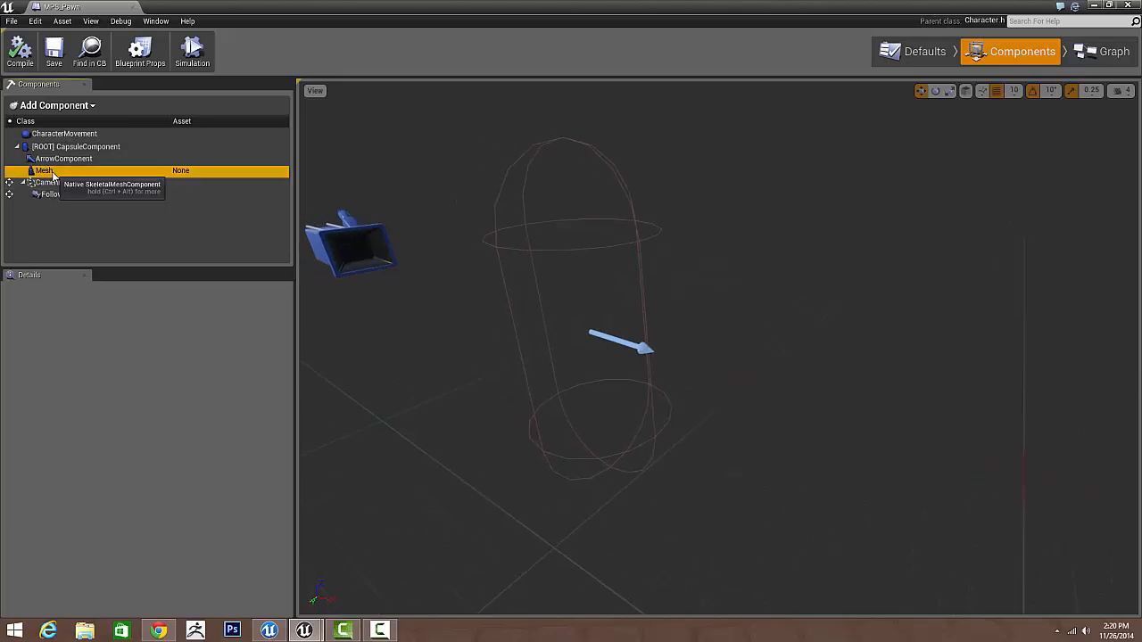
Inspect the Mesh component with no skeletal mesh assigned, then return to the event graph.
{"action": "left_click", "coordinate": [43, 171]}
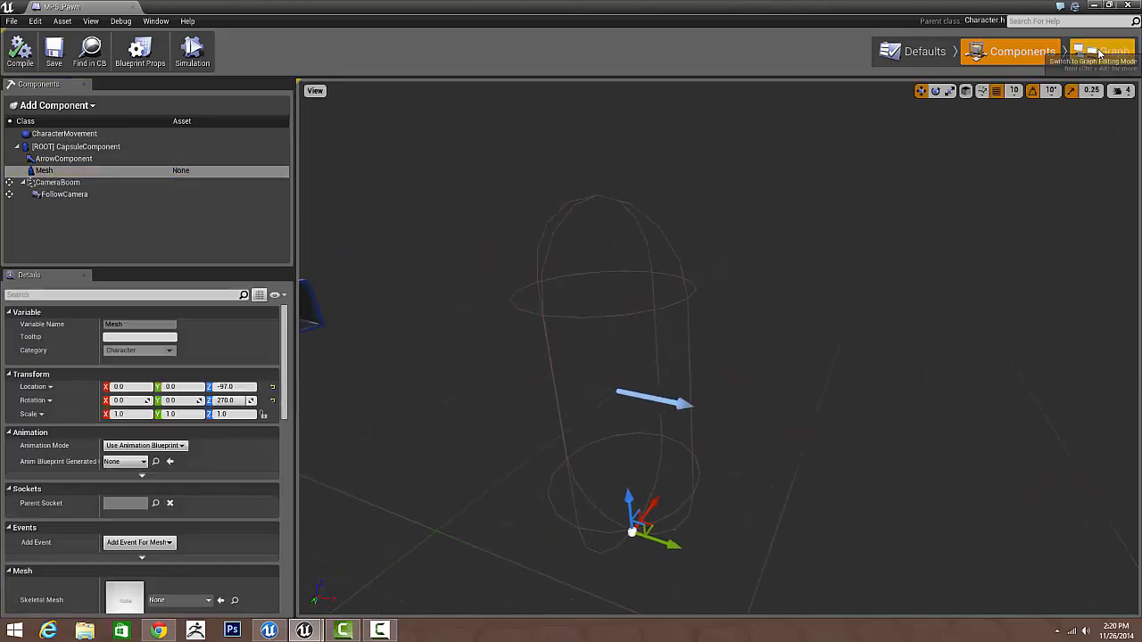
{"action": "left_click", "coordinate": [1110, 50]}
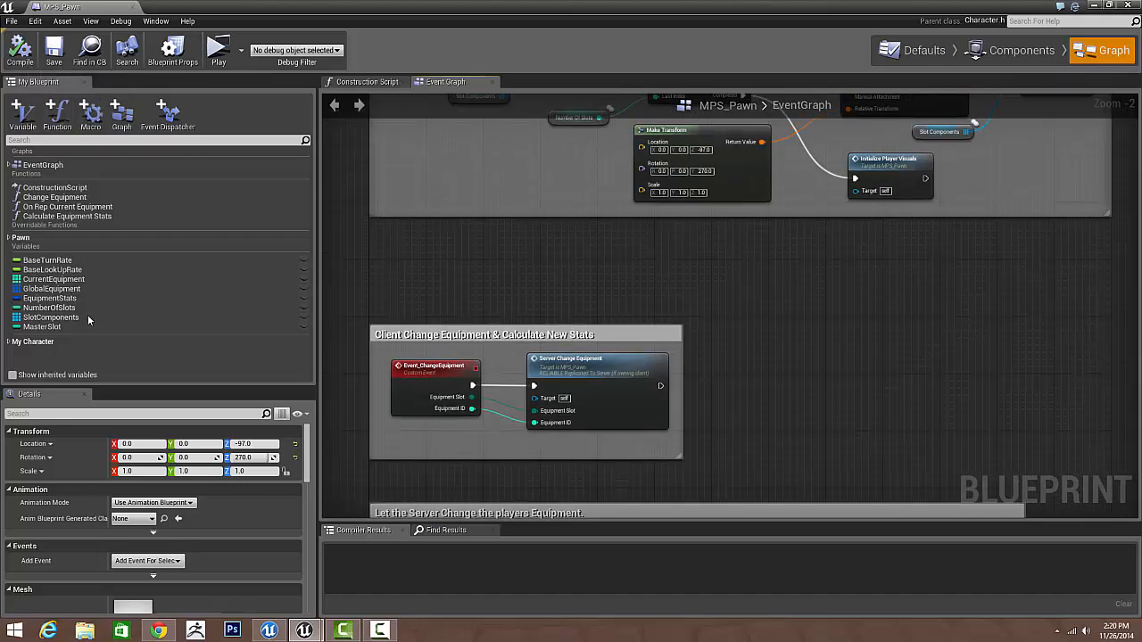
{"action": "left_click", "coordinate": [50, 307]}
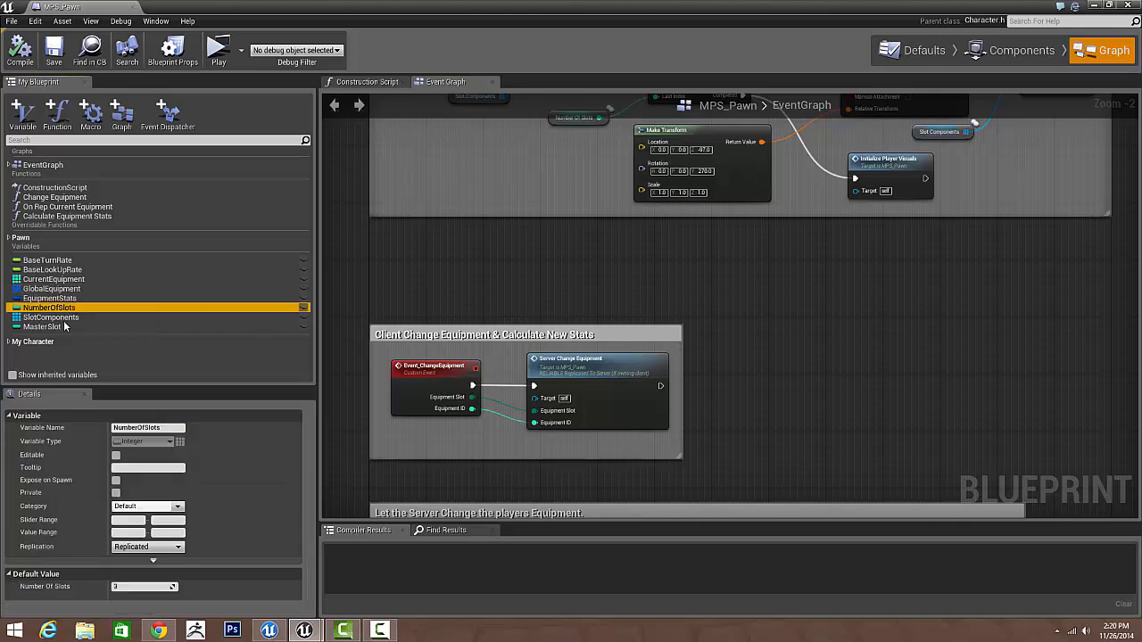
{"action": "left_click", "coordinate": [50, 318]}
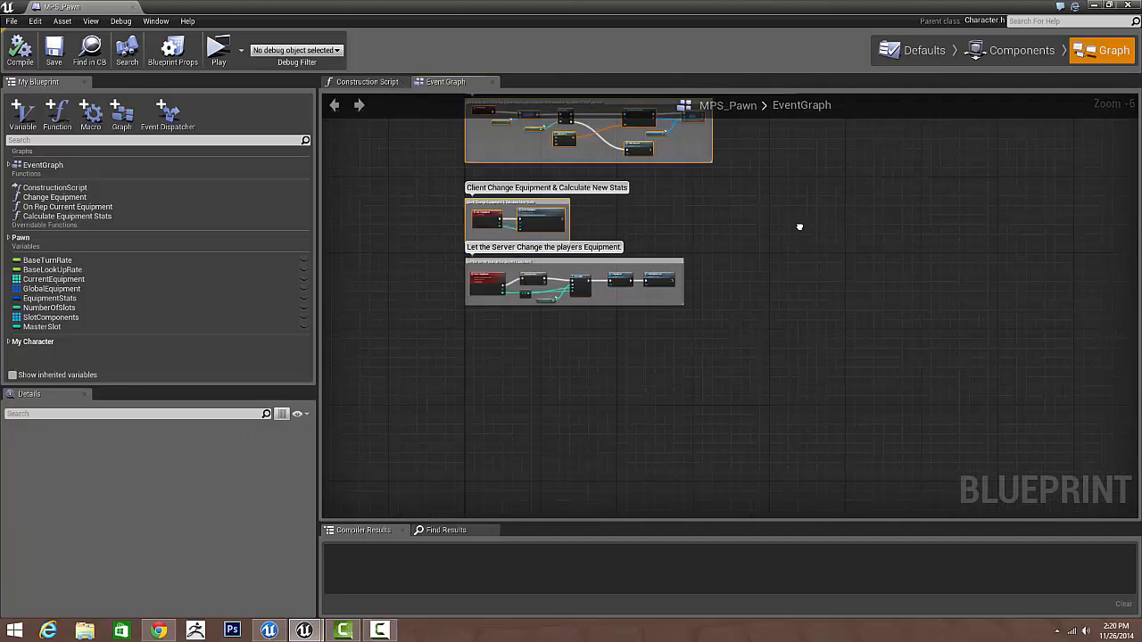
{"action": "scroll", "scroll_direction": "down", "scroll_amount": 3}
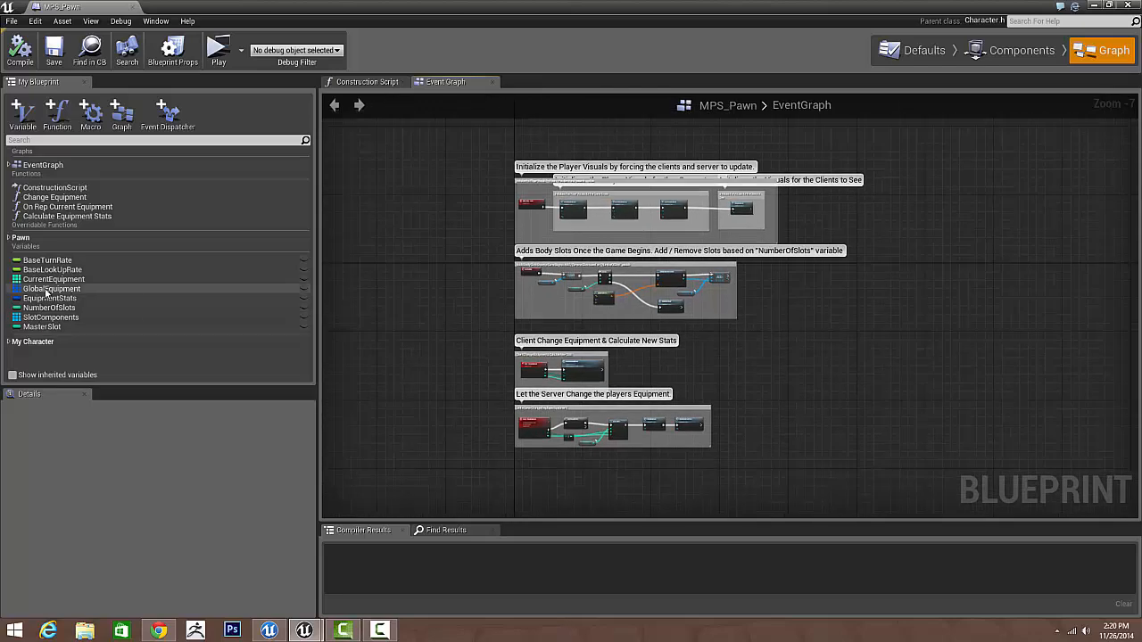
{"action": "left_click", "coordinate": [52, 289]}
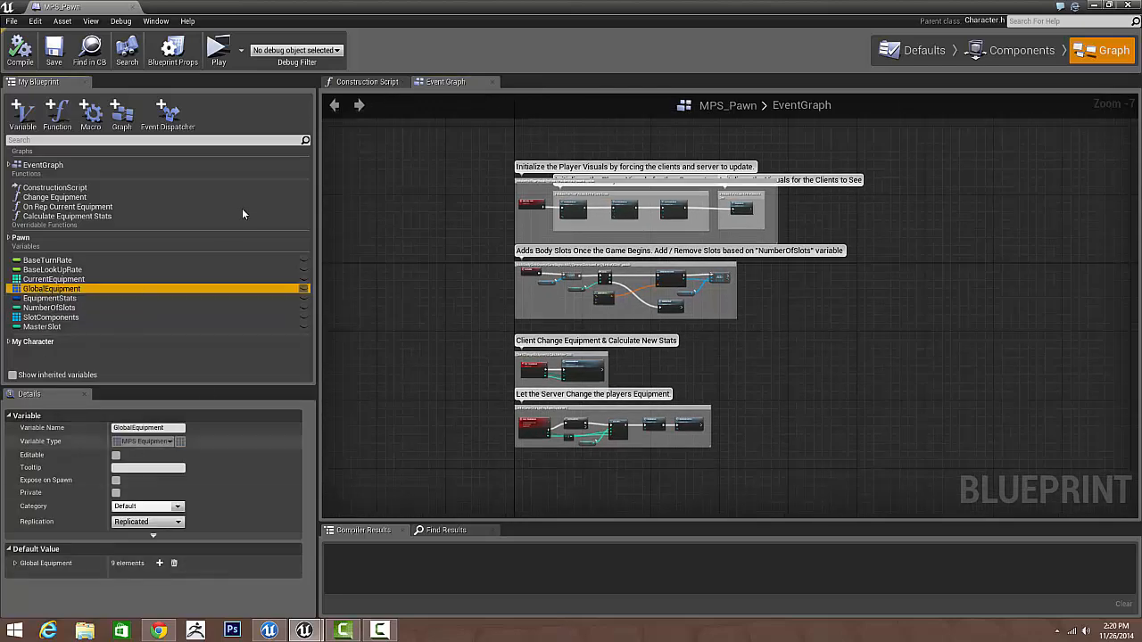